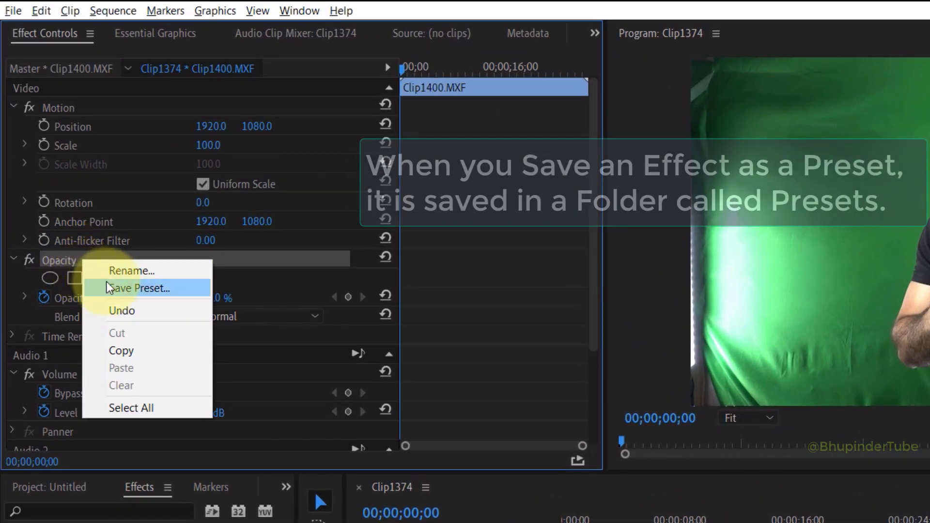
Step: Save the Opacity effect from Effect Controls as a preset named 'Opacity Preset'
click(140, 288)
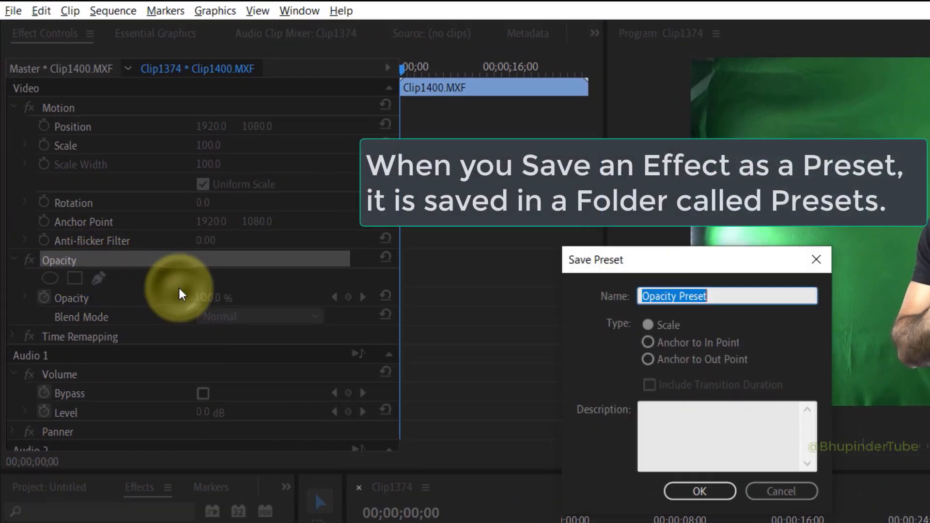
click(699, 504)
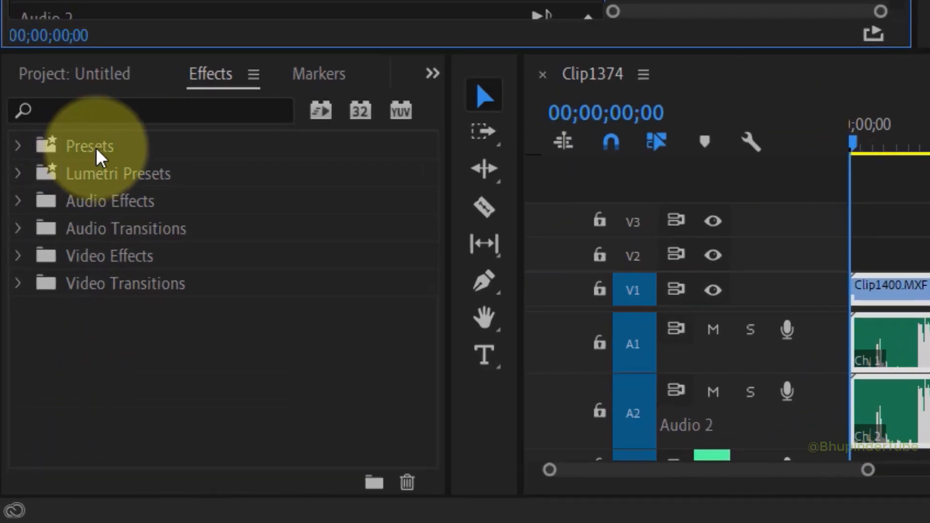
Step: Expand the Presets bin to reveal saved presets like 3D Flip up IN and Opacity Preset
click(20, 147)
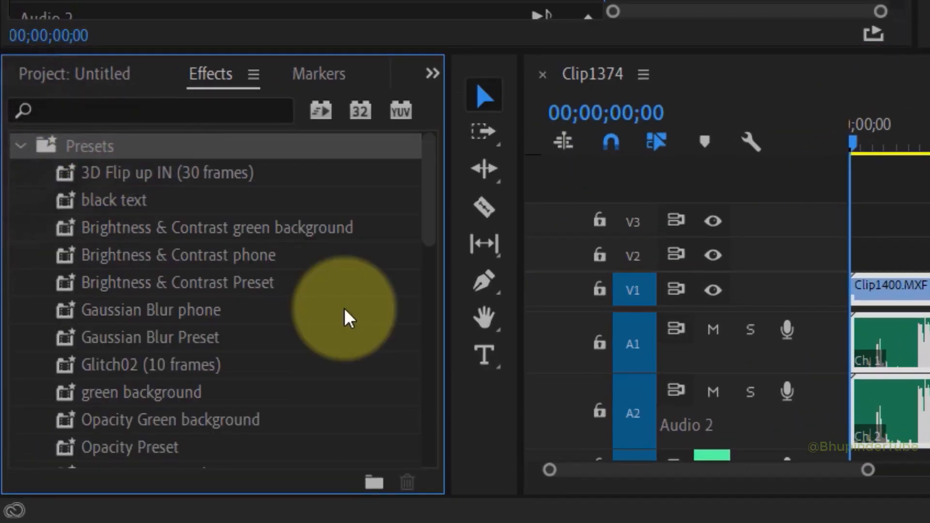
scroll(down, 3)
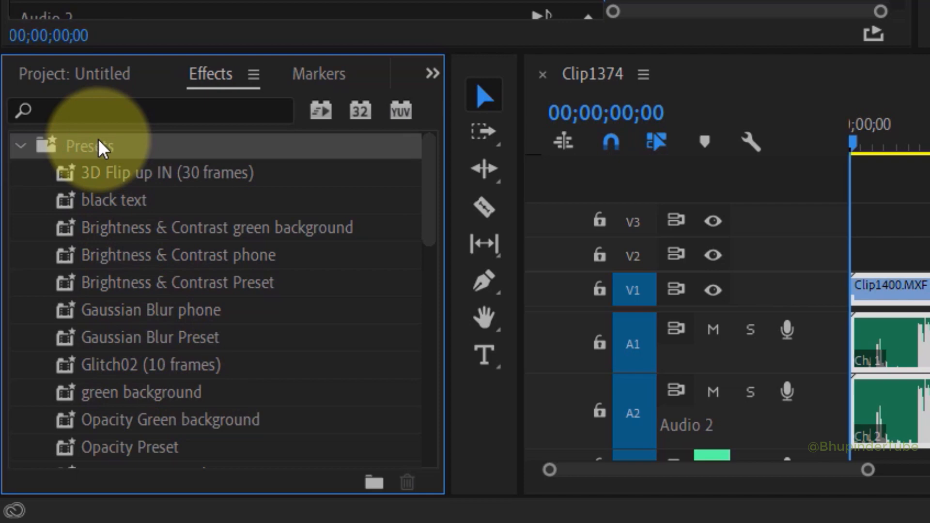
Step: Create a new presets bin named 'Green background' inside the Presets bin
right_click(96, 147)
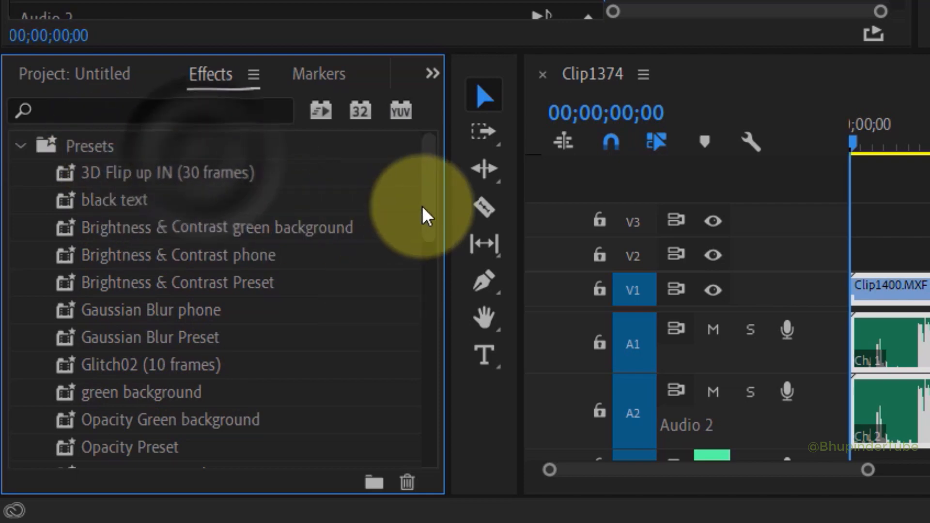
scroll(down, 3)
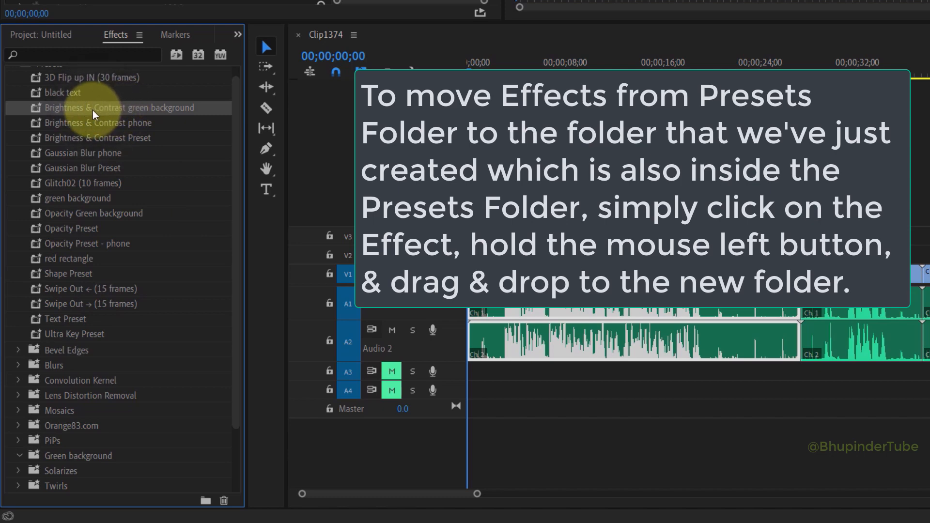
Step: Move Brightness & Contrast green background and the other green-background presets into the Green background bin
drag(92, 112, 188, 310)
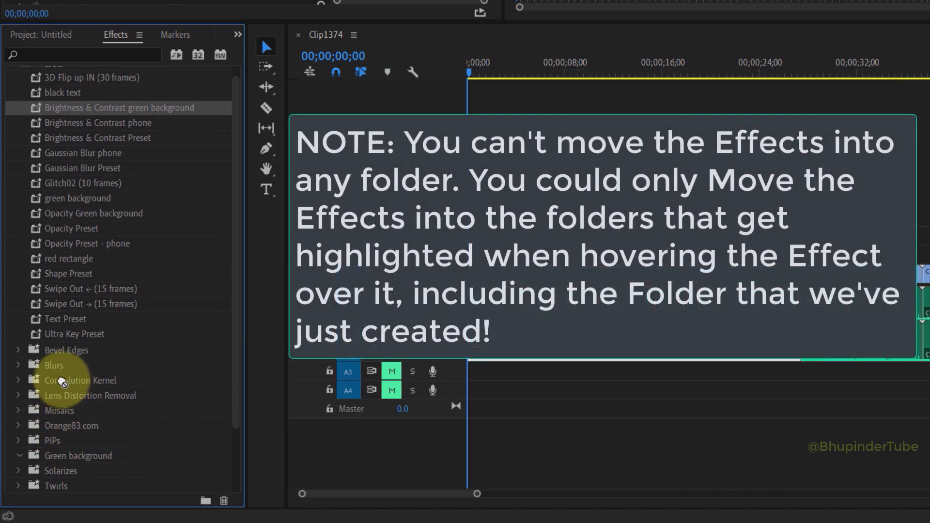
click(66, 455)
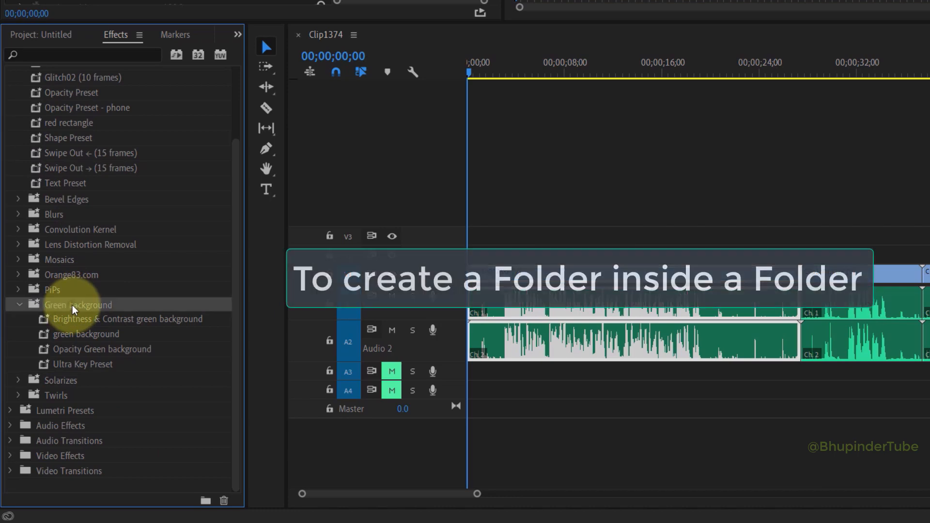
Step: Create sub-bin '1' in Green background holding Brightness & Contrast green background and green background
right_click(78, 304)
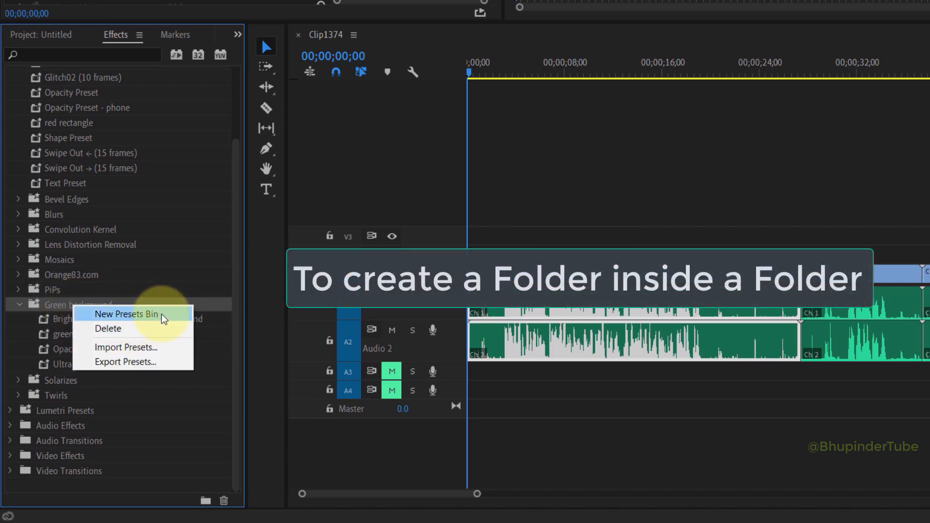
click(125, 313)
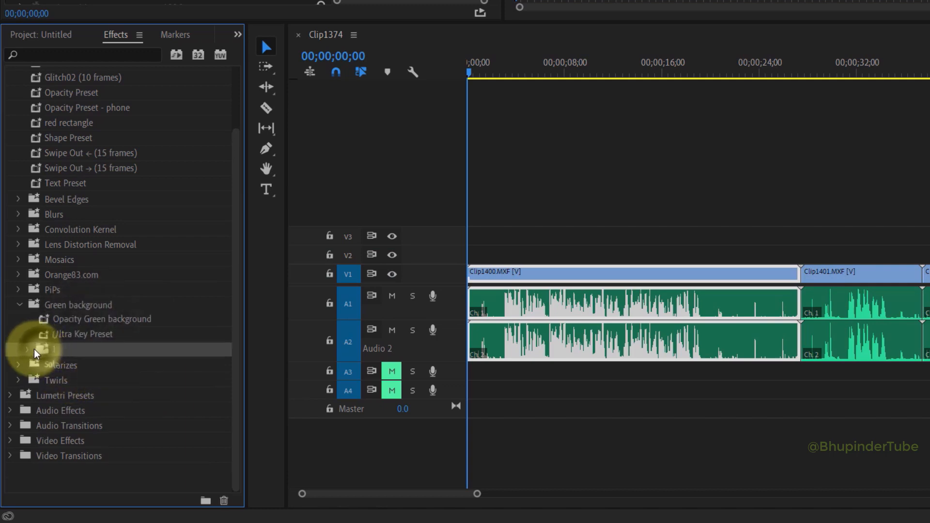
click(25, 349)
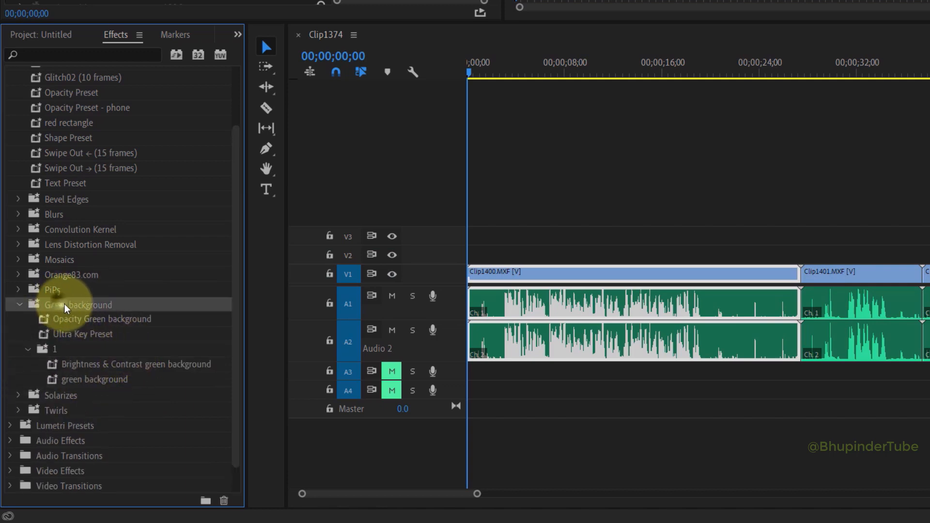
double_click(47, 394)
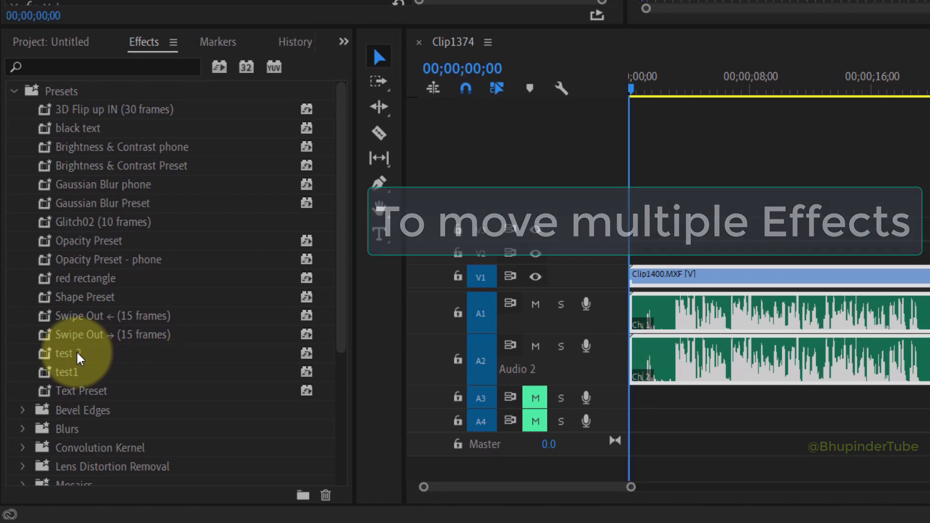
Step: Select test 2, test1 and red rectangle together and move them into the Green background bin
click(66, 353)
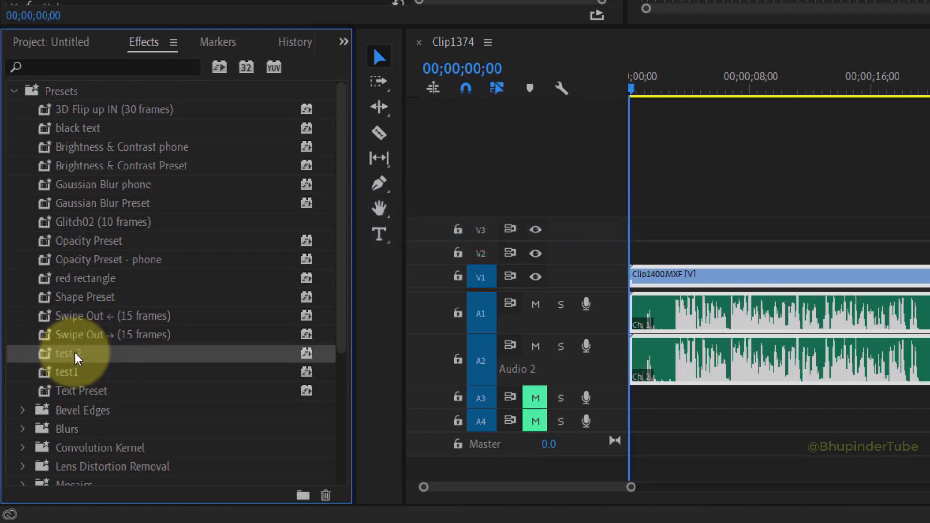
key(Ctrl)
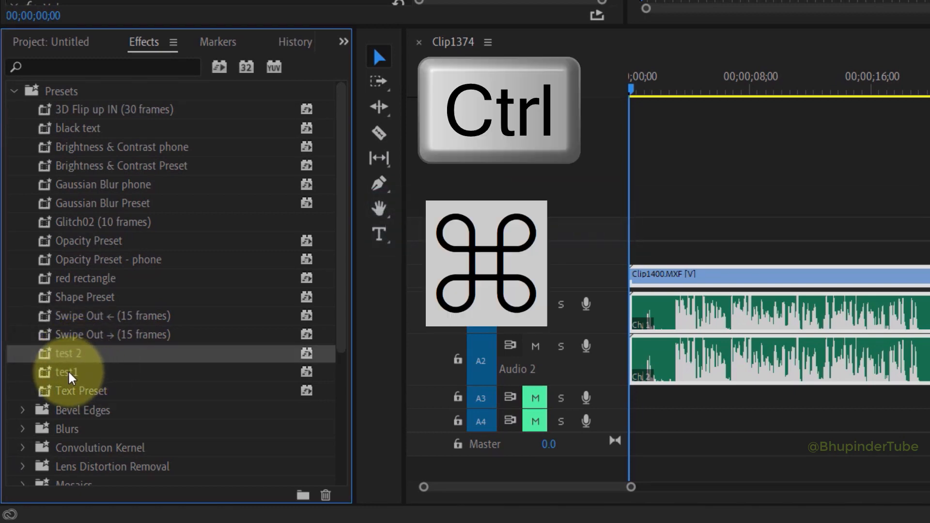
click(66, 372)
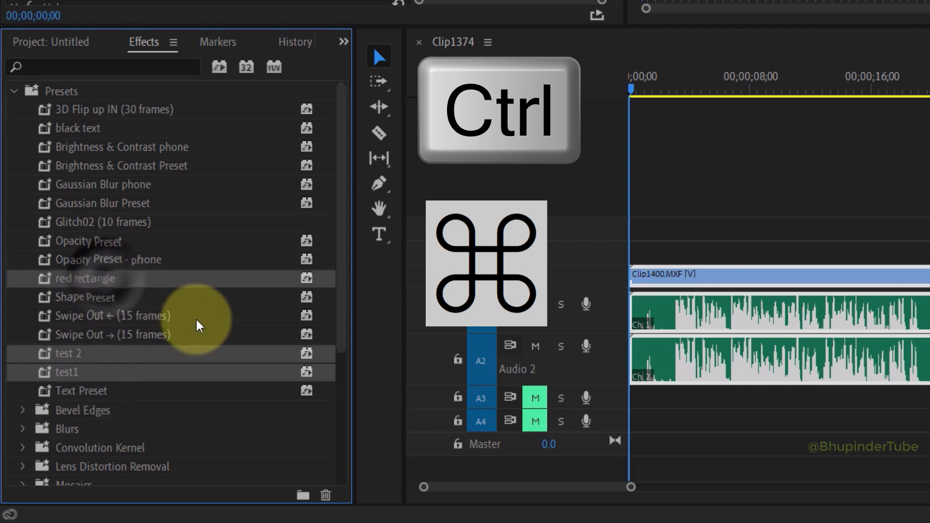
scroll(down, 3)
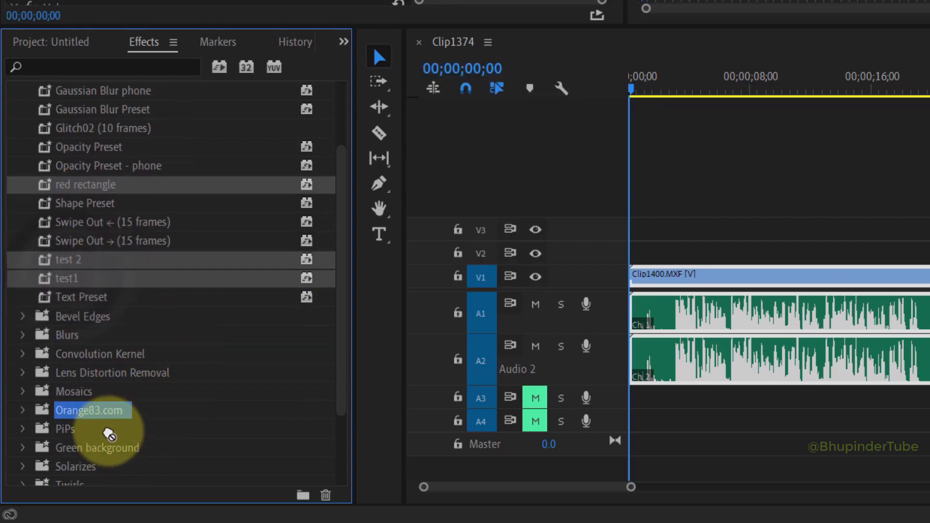
scroll(down, 3)
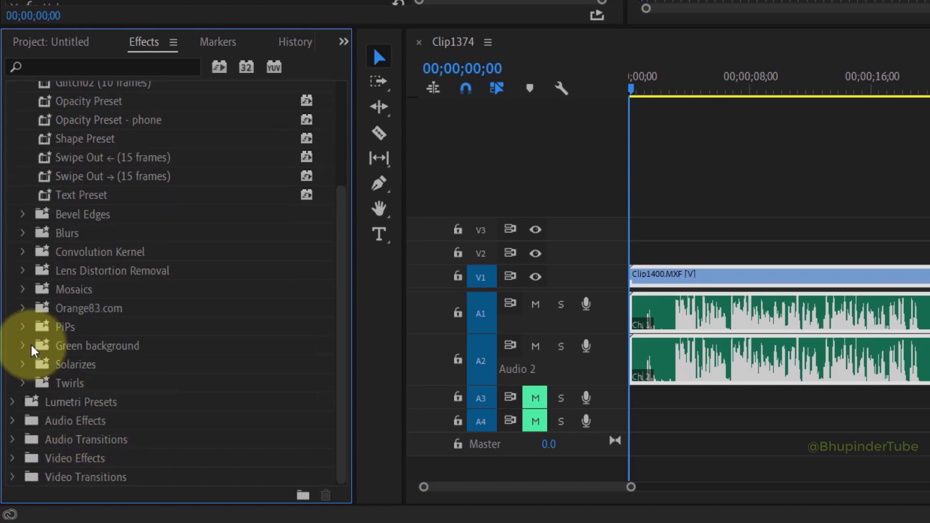
Step: Delete the test 2 preset from the Green background bin
right_click(77, 309)
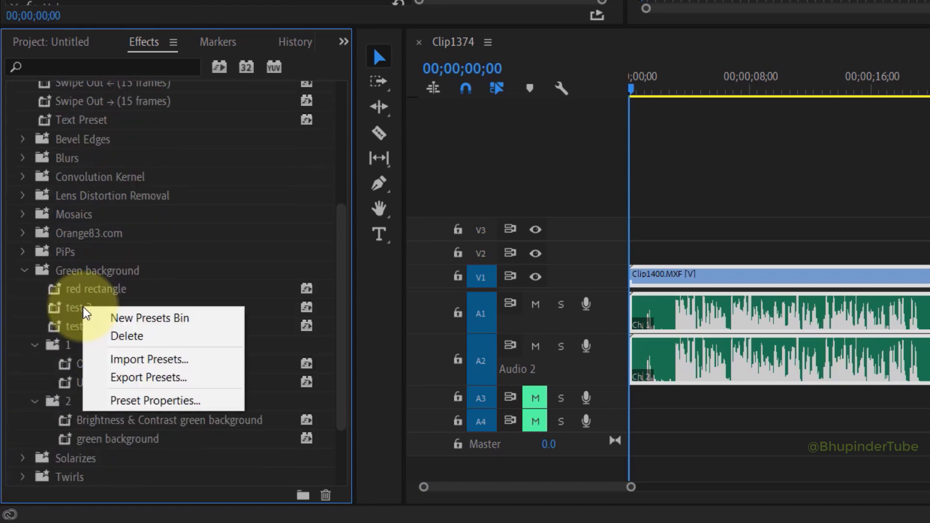
click(127, 336)
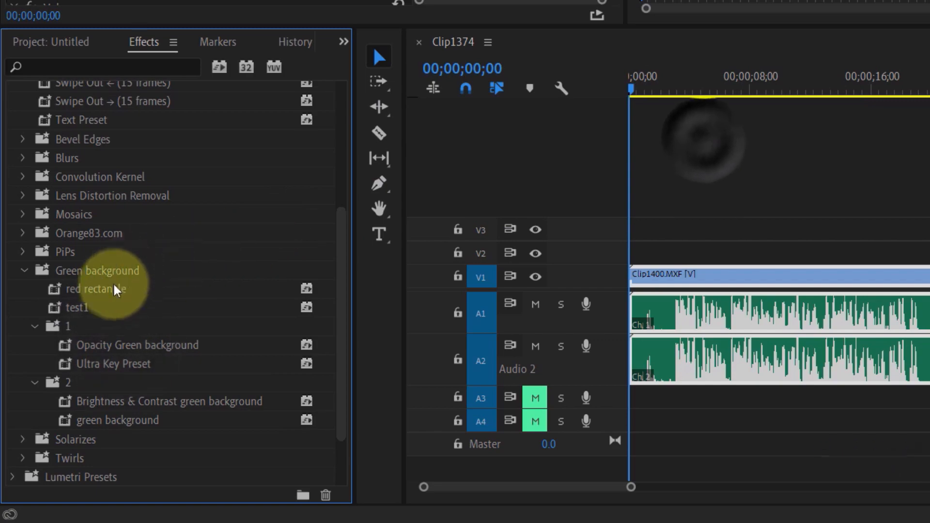